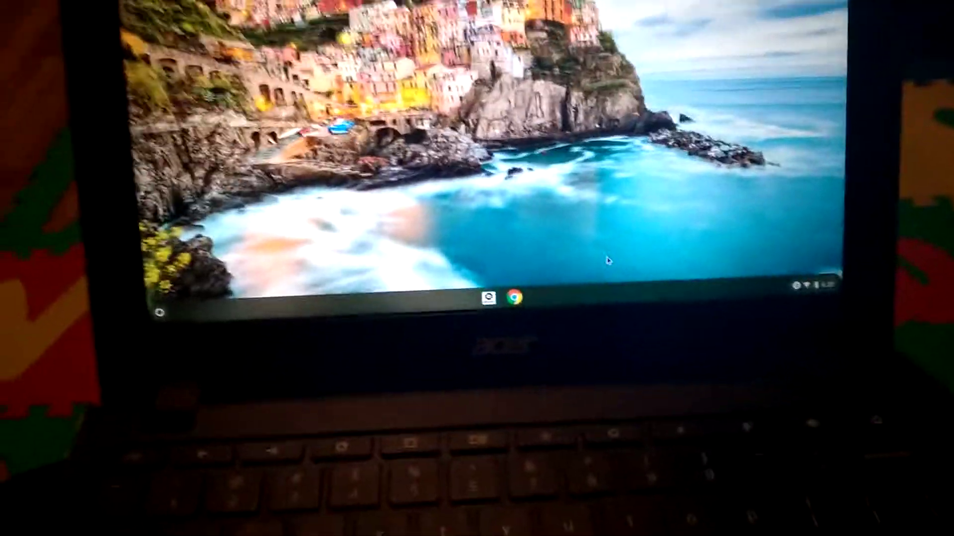
text(geforce now)
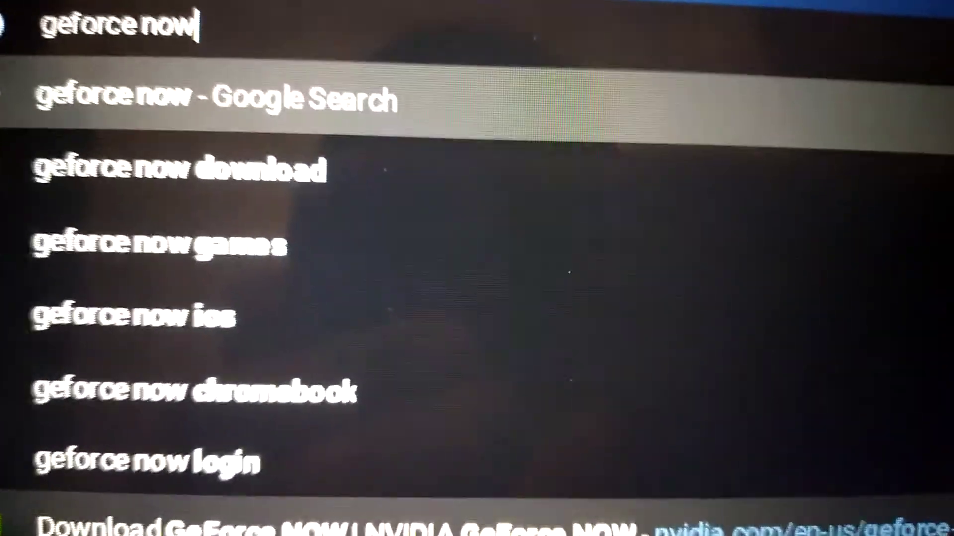